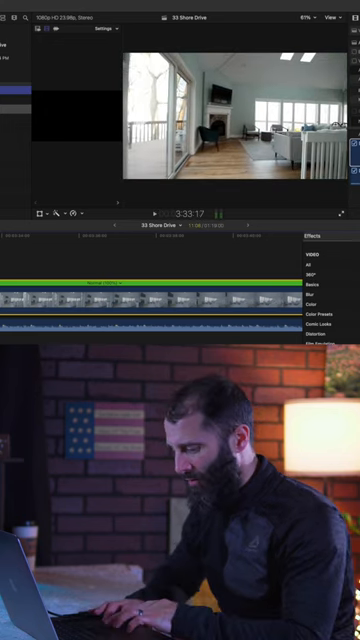
Step: Blade the real estate clip's speed at two playhead positions to define the ramp range
key("shift+b")
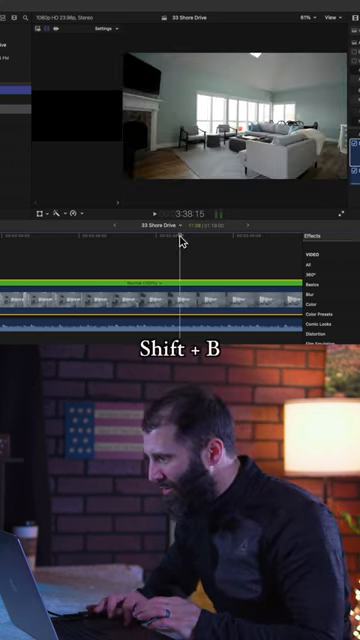
key("shift+b")
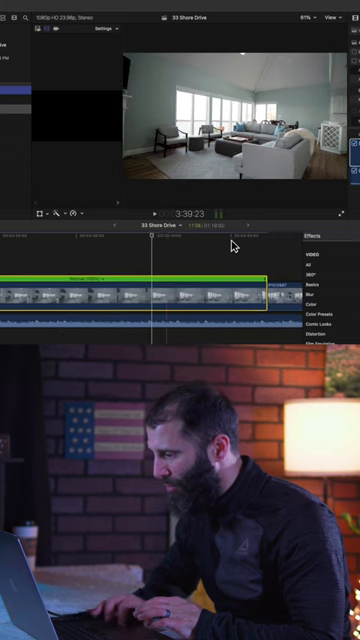